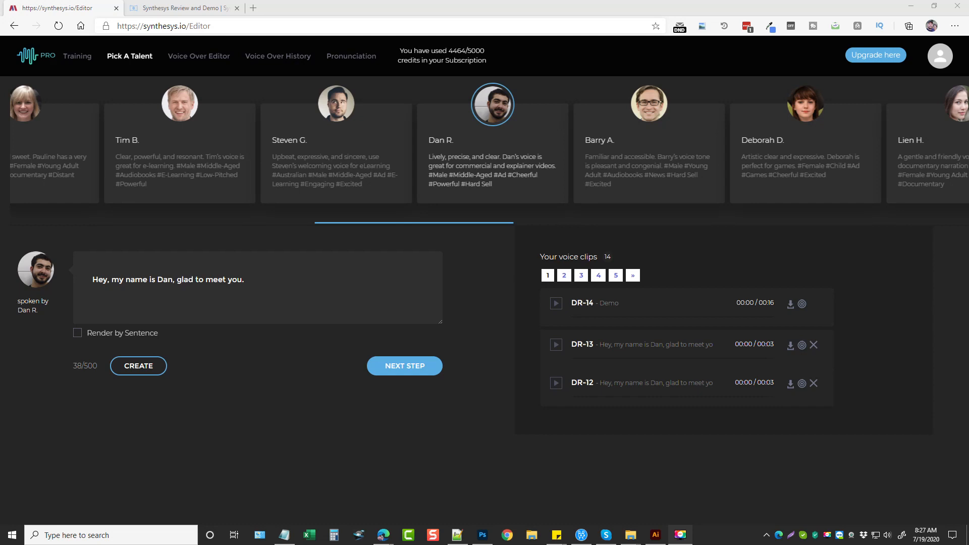
mouse_move(386, 233)
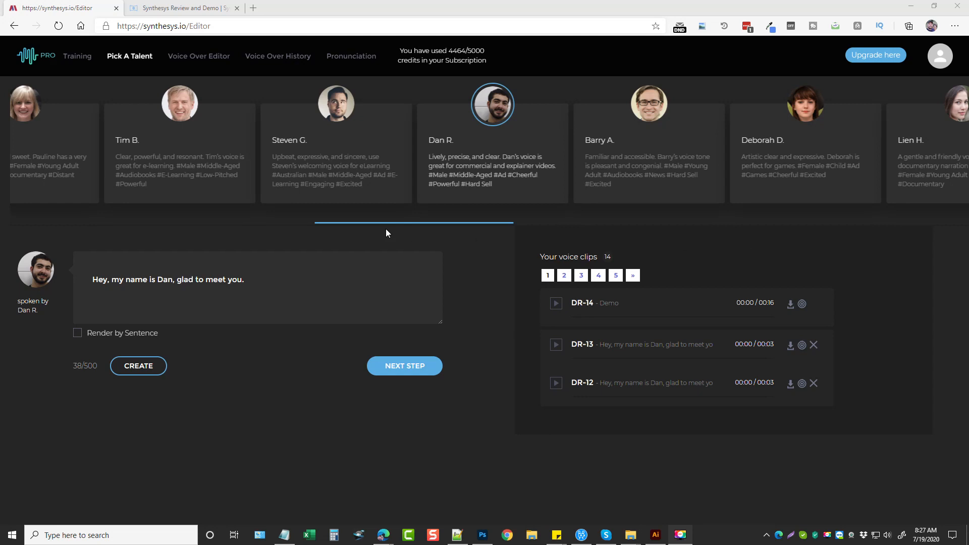
mouse_move(417, 165)
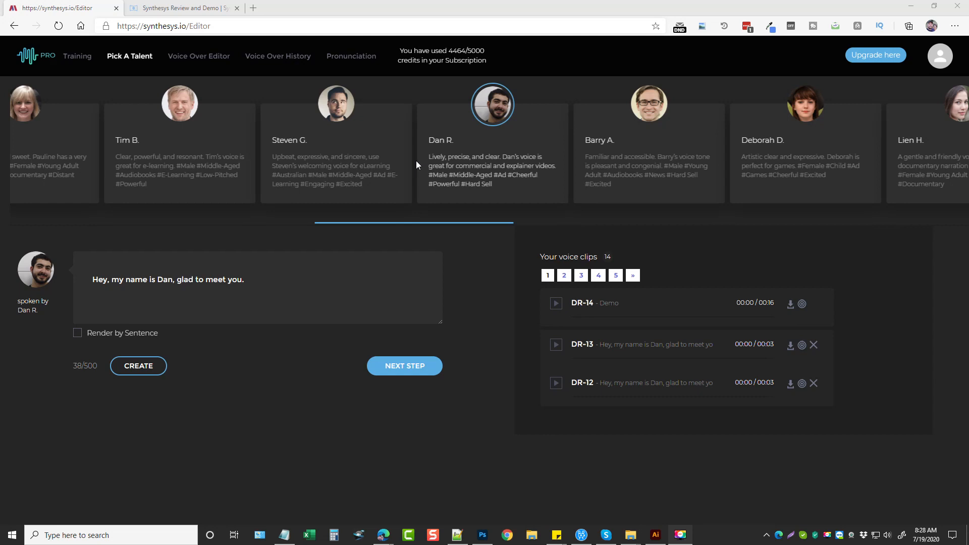
mouse_move(409, 158)
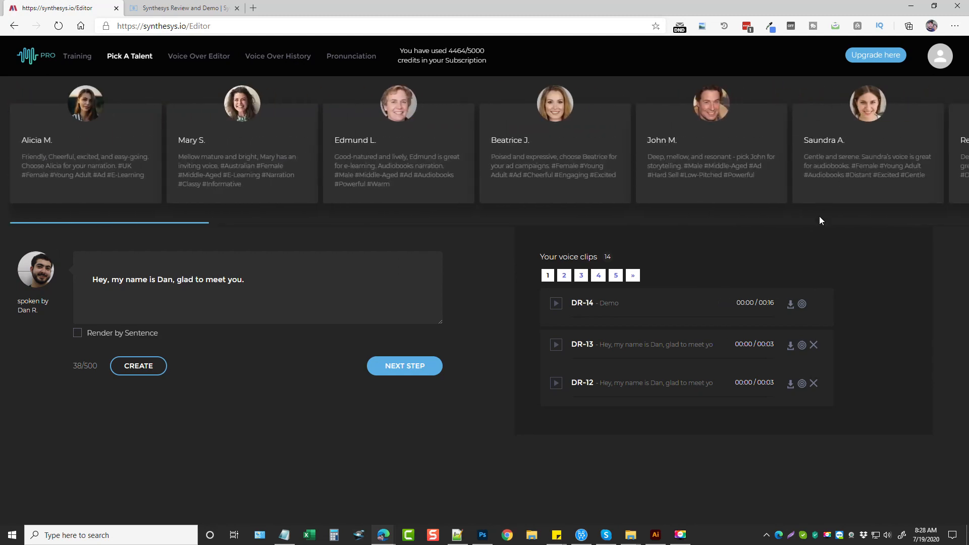
Step: Scroll the talent carousel, then view the review article's demo story player
scroll("right", 3)
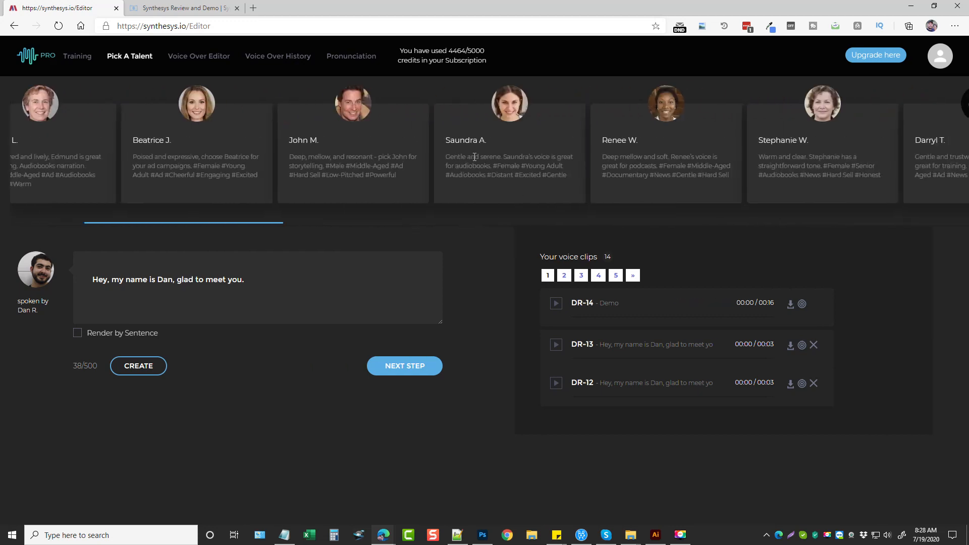
scroll("right", 3)
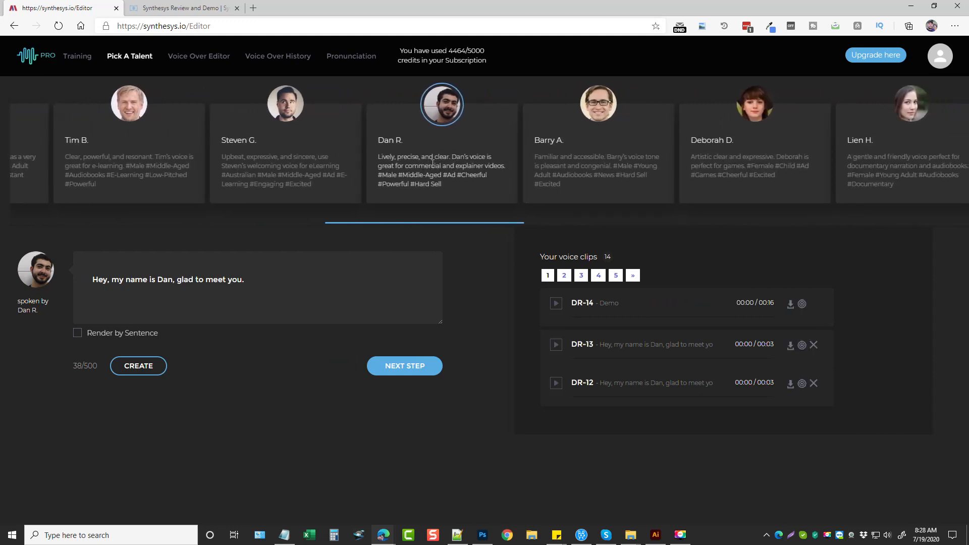
left_click(179, 7)
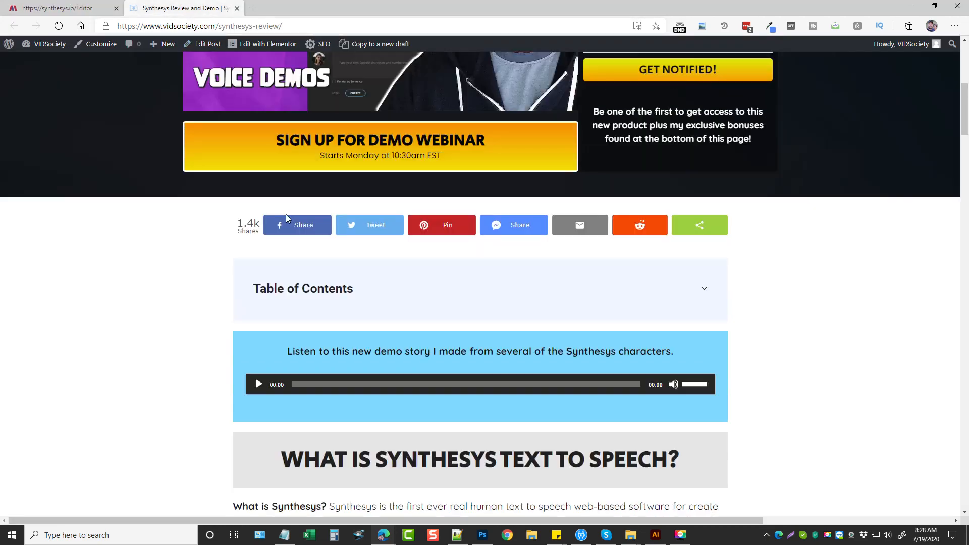
scroll("down", 3)
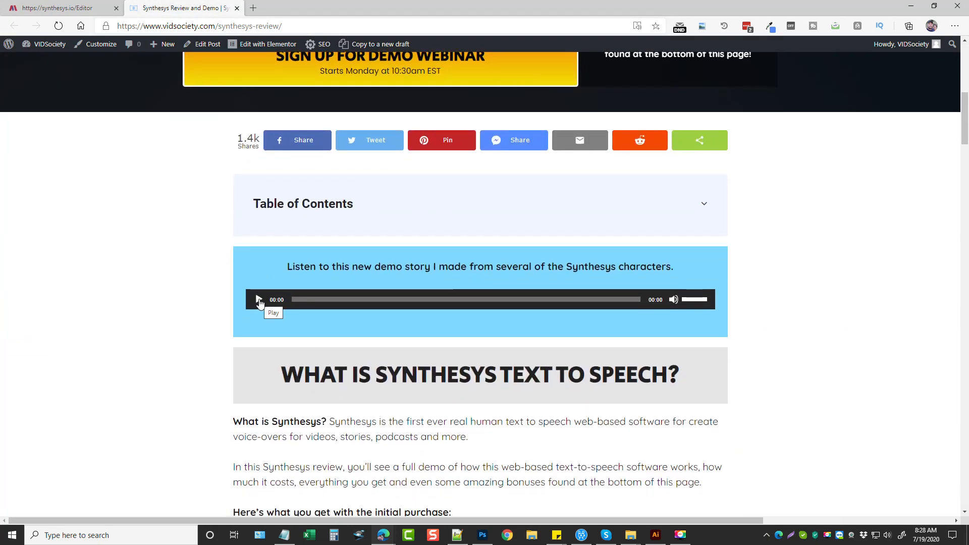
Step: Return to the editor, review Dan R.'s voice clips, and browse more voice talents
left_click(59, 8)
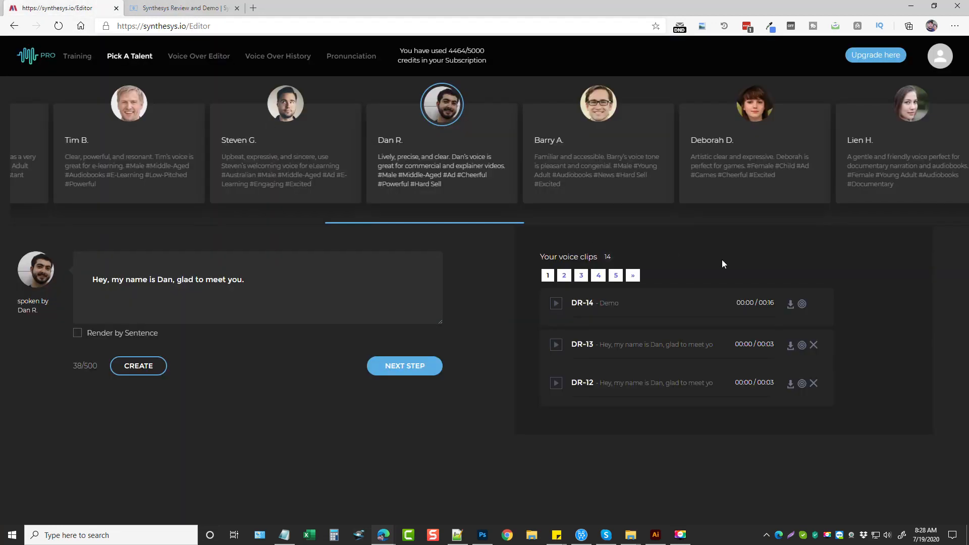
mouse_move(481, 385)
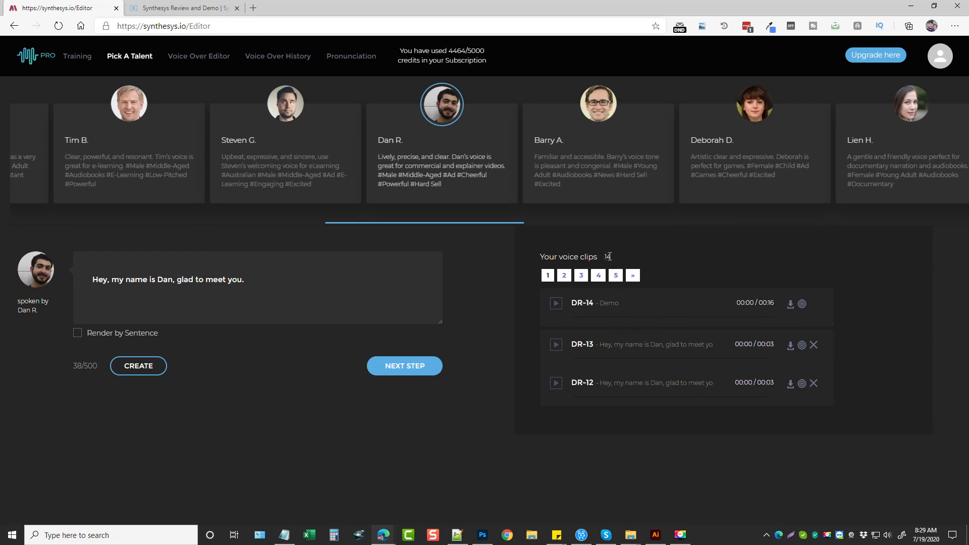
mouse_move(745, 210)
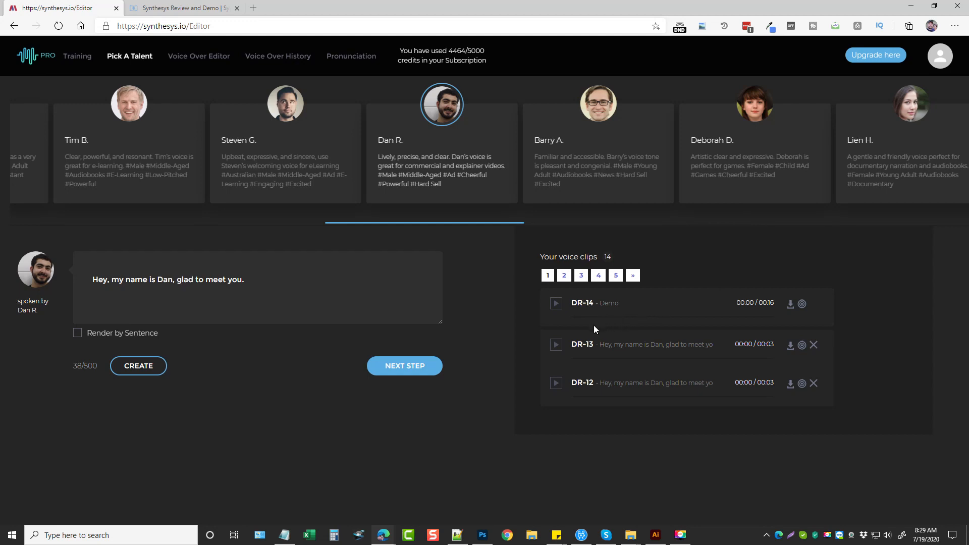
left_click(555, 303)
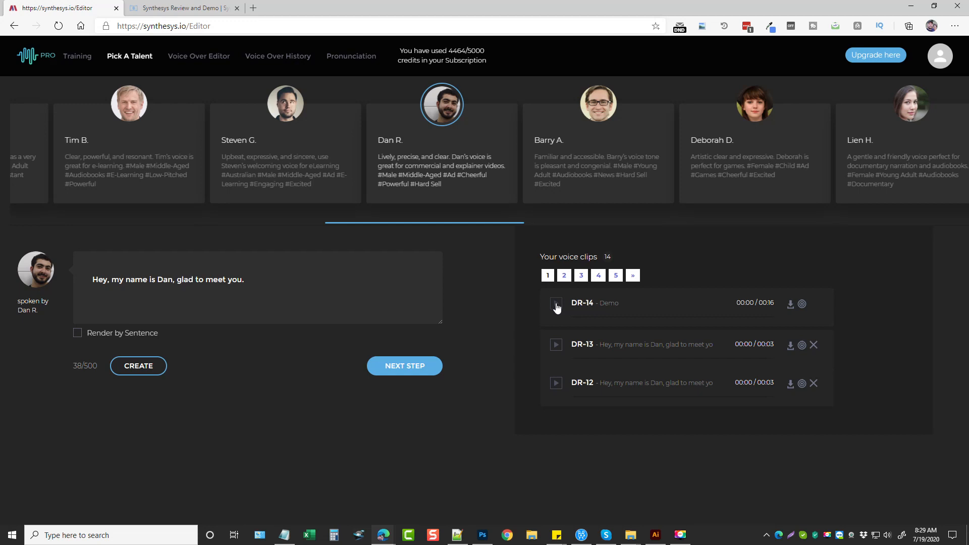
scroll("right", 3)
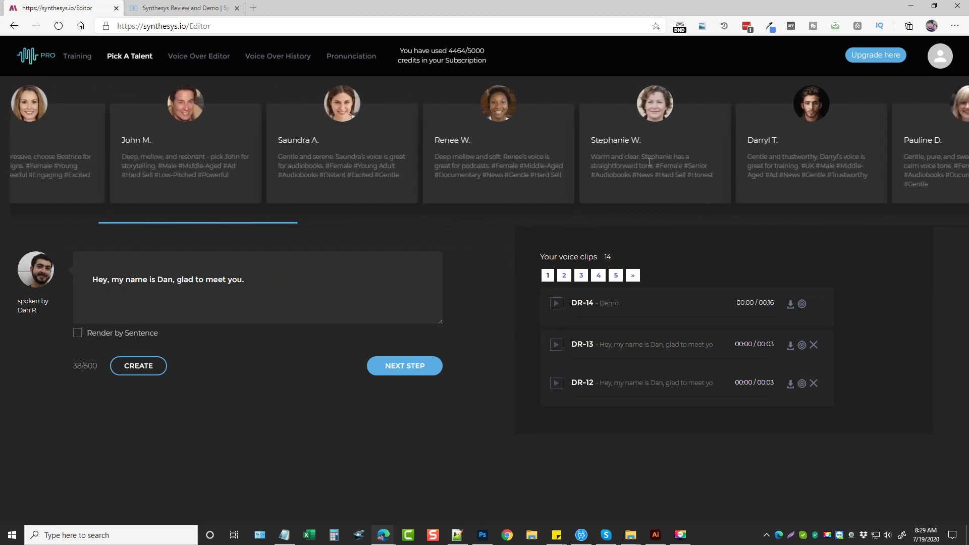
Step: Select Alicia M. as the voice and play her AM-4 Demo clip
scroll("left", 3)
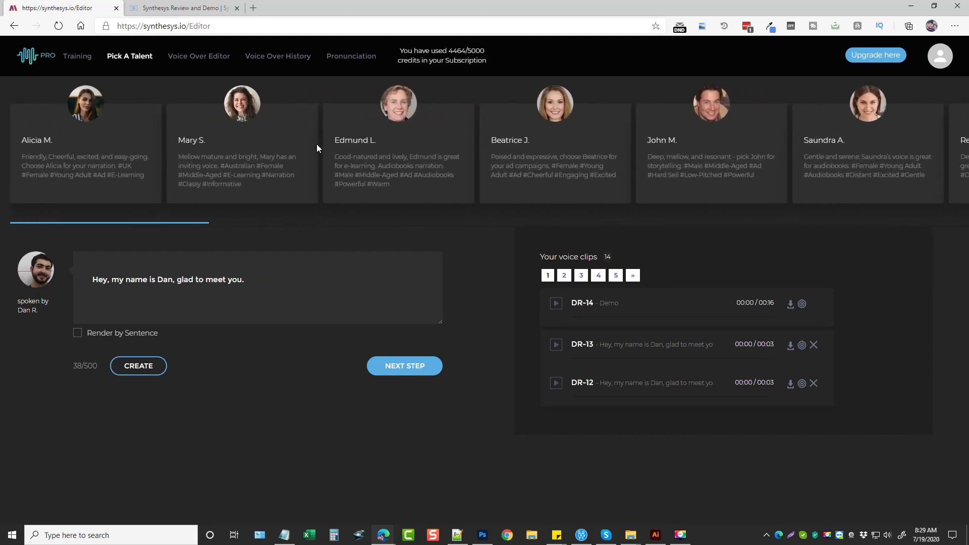
left_click(86, 103)
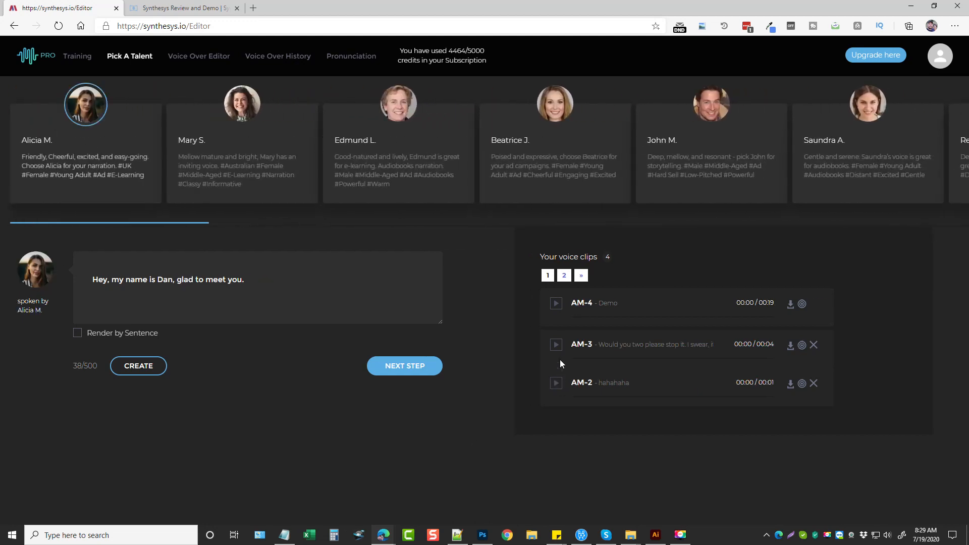
left_click(555, 303)
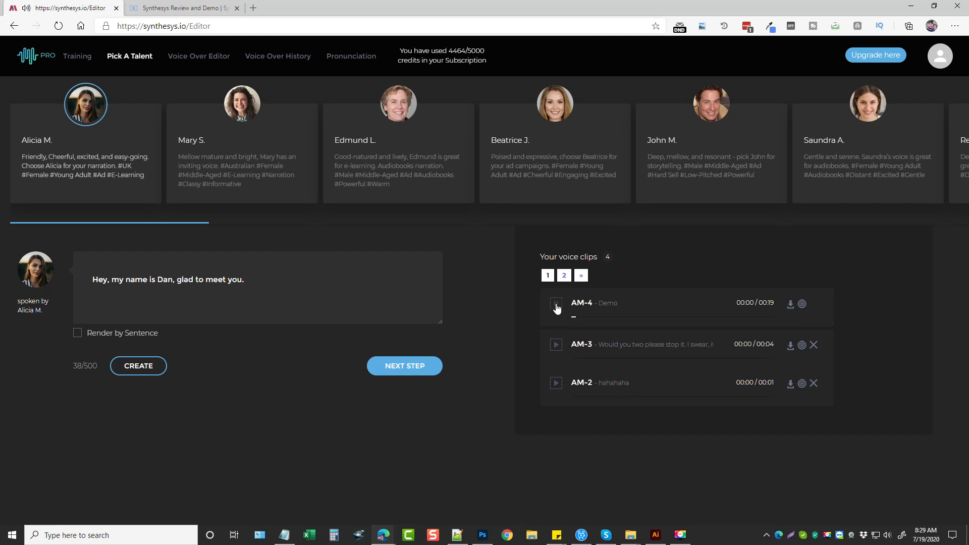
left_click(554, 303)
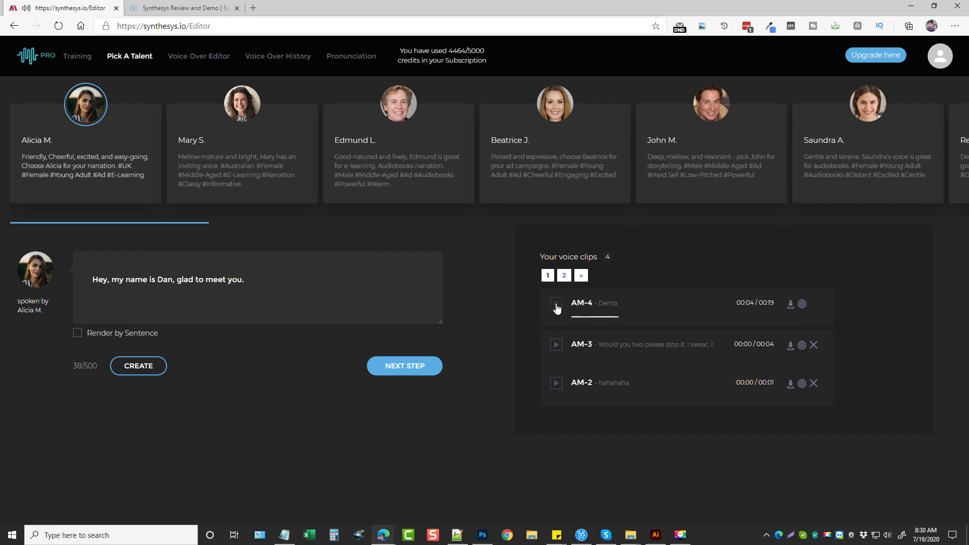
left_click(555, 304)
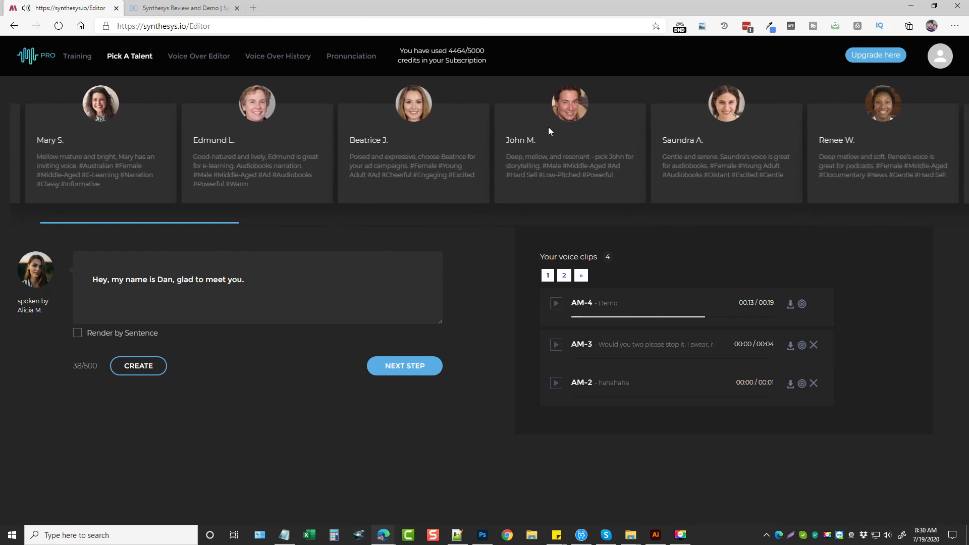
left_click(568, 103)
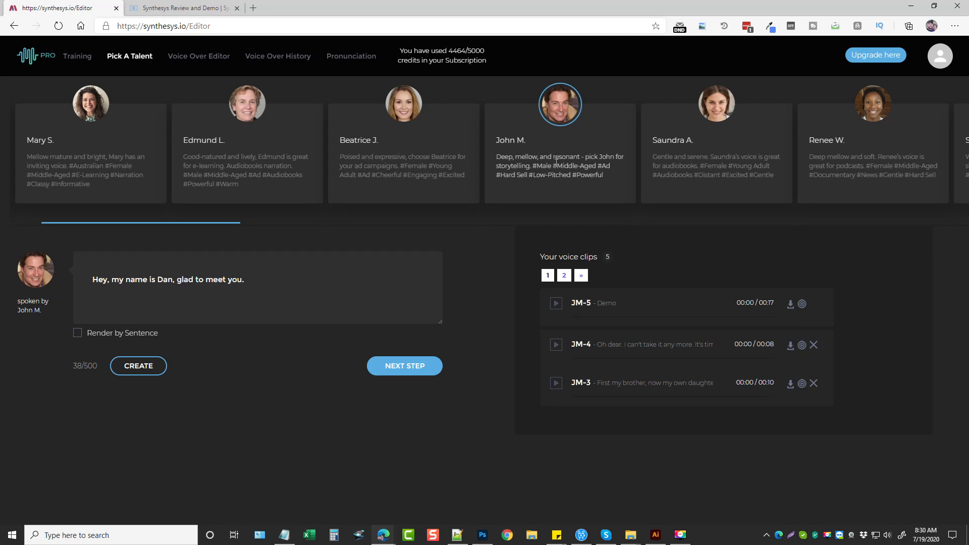
left_click(179, 8)
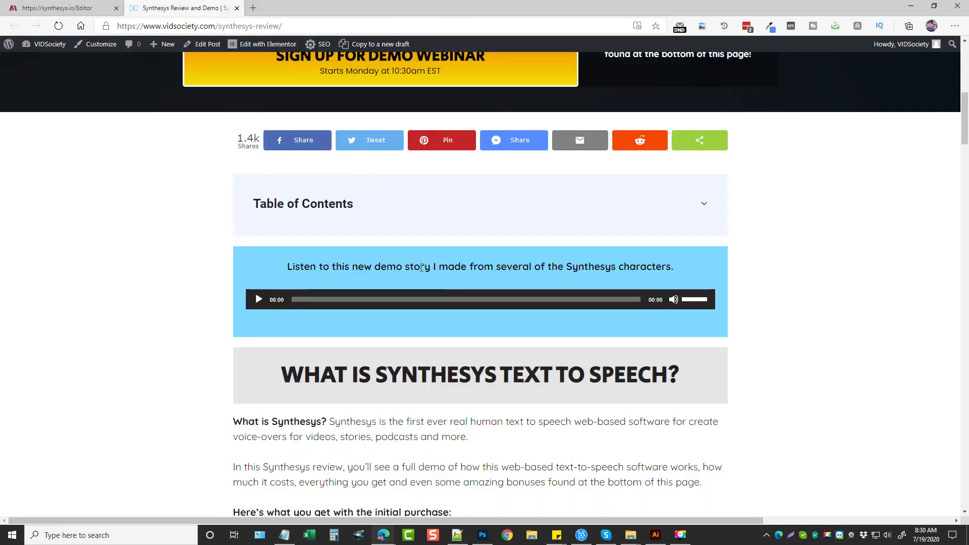
left_click(59, 7)
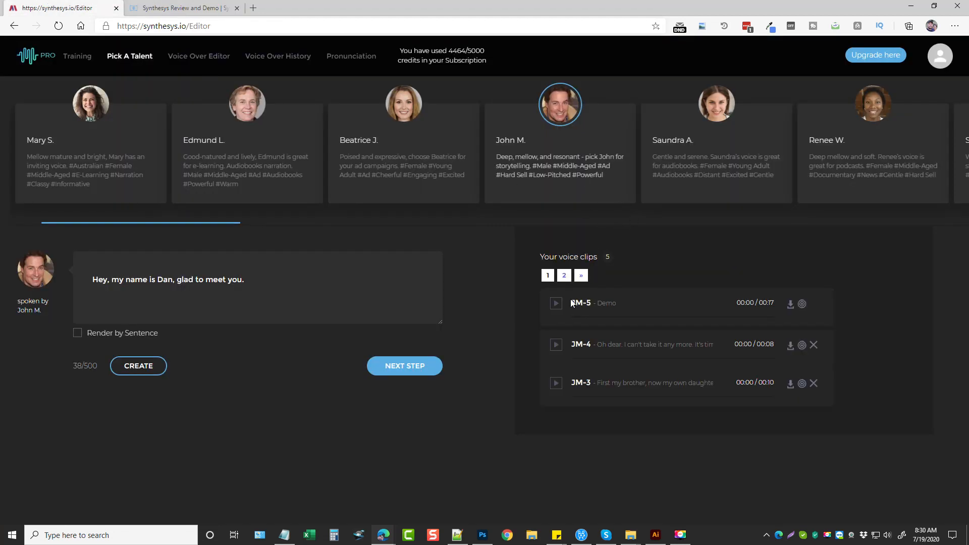
left_click(554, 303)
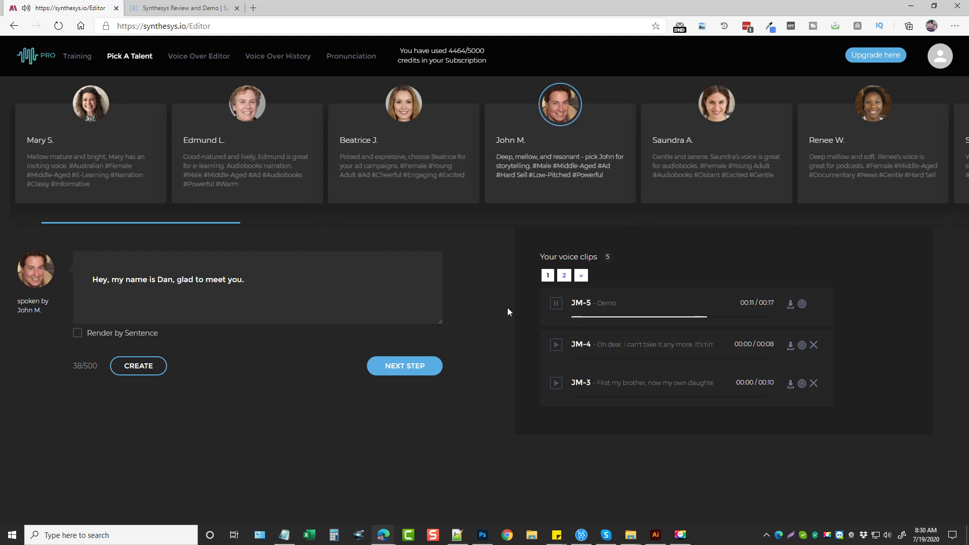
left_click(554, 303)
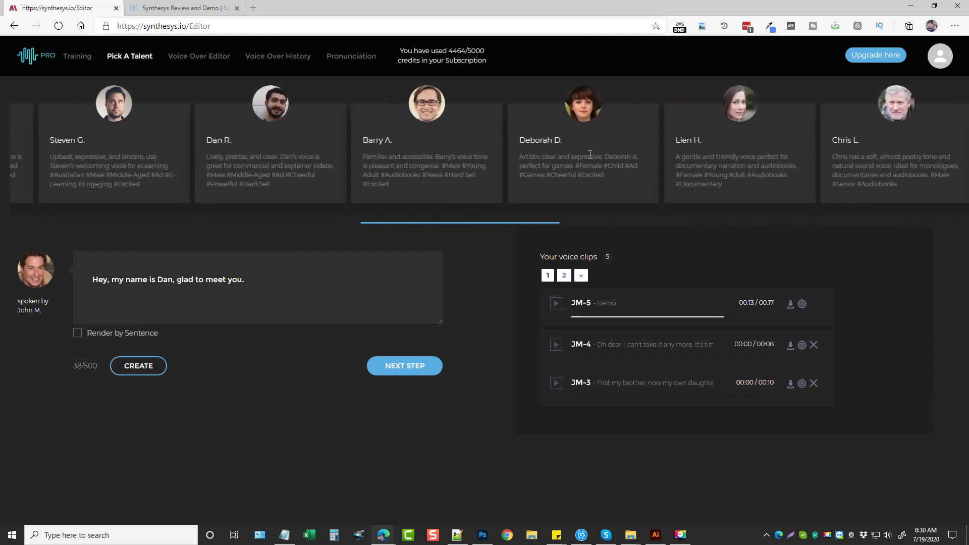
left_click(582, 103)
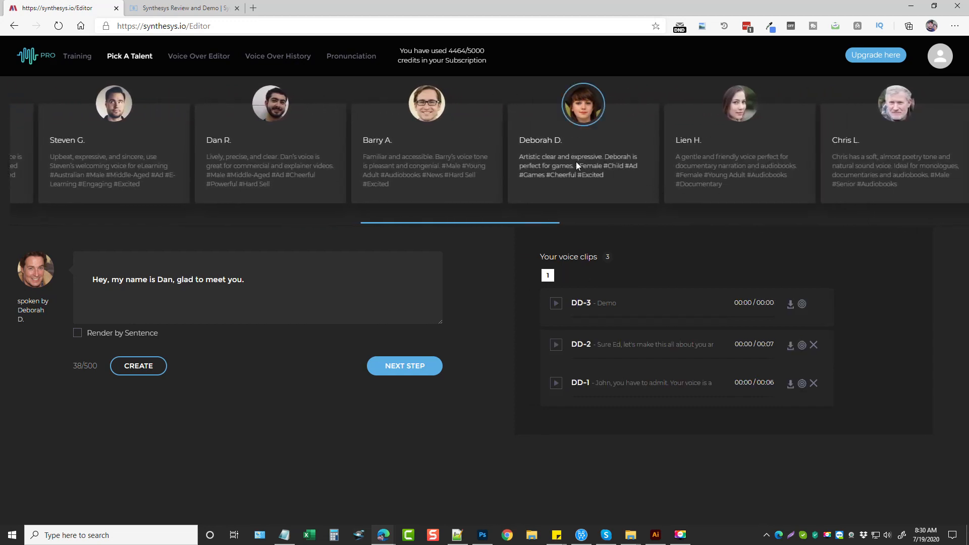
left_click(554, 303)
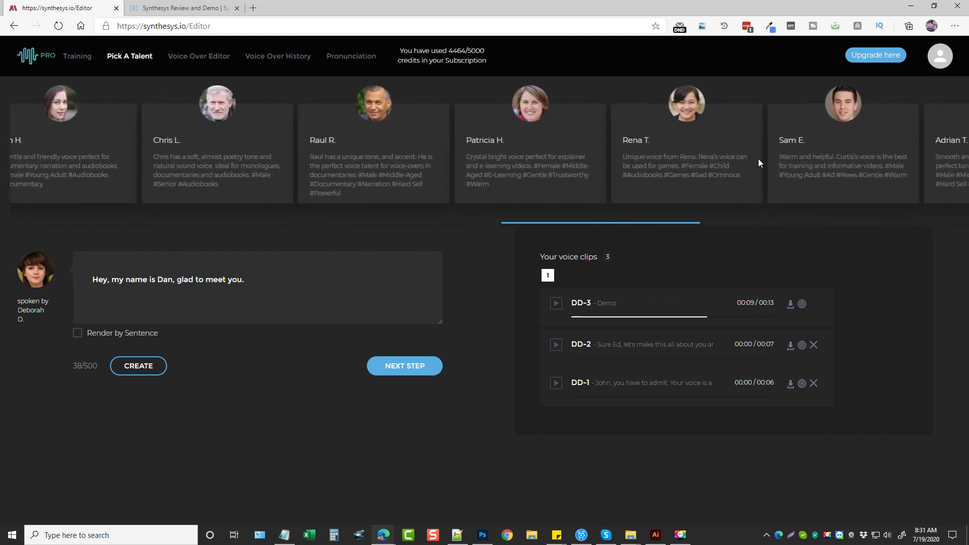
Step: Try Rena T., then settle on Sam E. as the script's voice
left_click(685, 104)
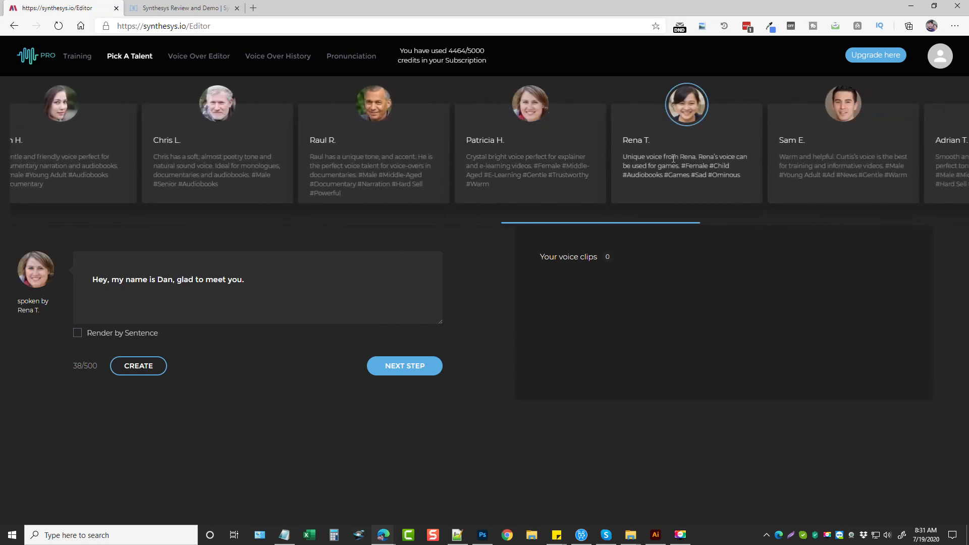
left_click(612, 104)
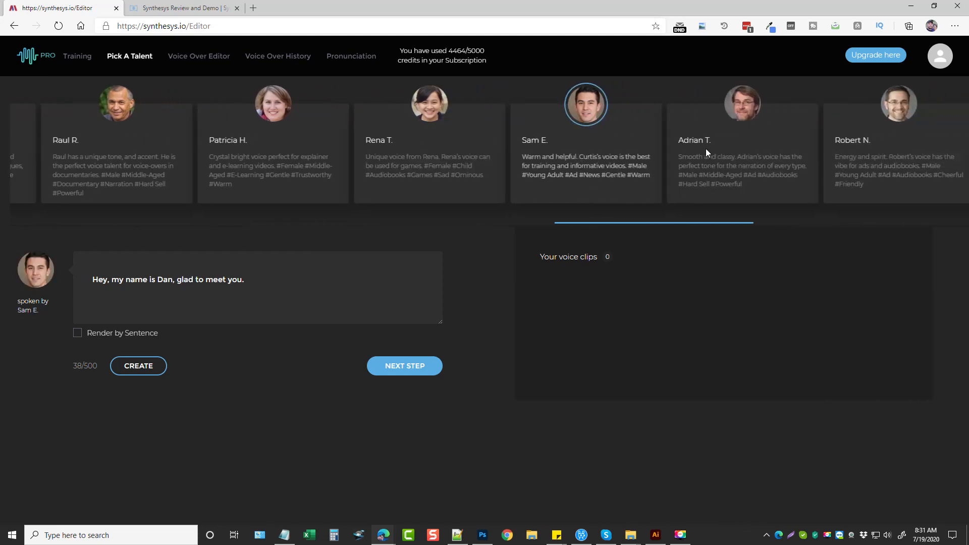
scroll("right", 3)
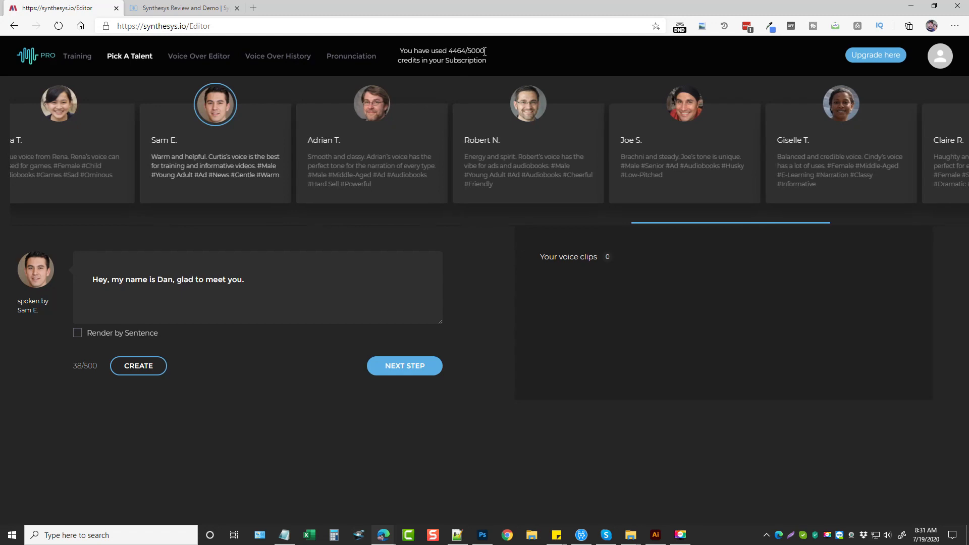
scroll("right", 3)
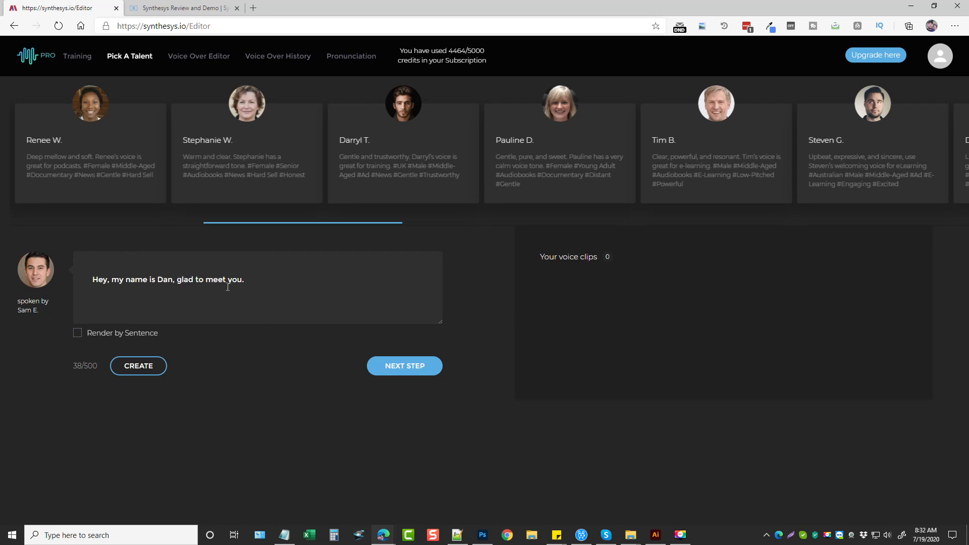
mouse_move(283, 283)
type("r")
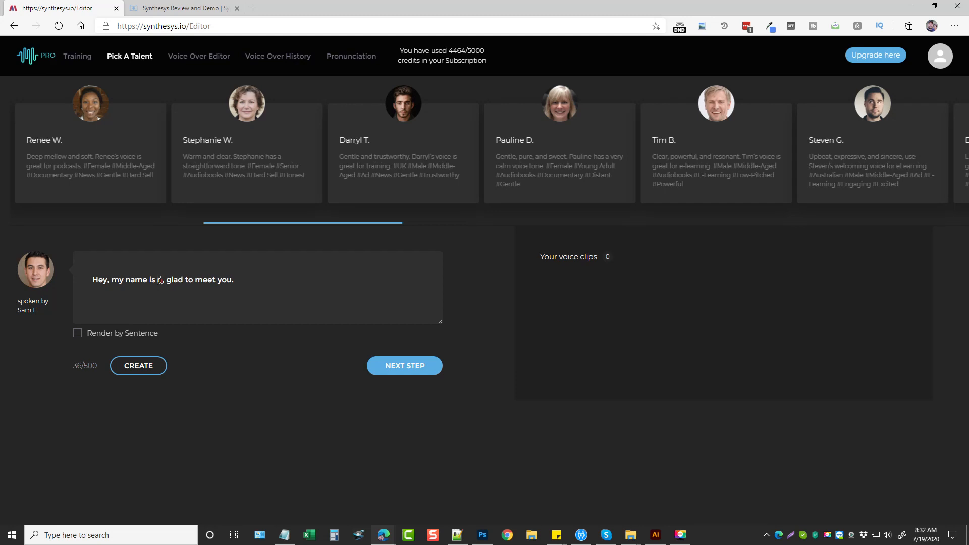
Step: Change the script's name to 'Sam', create the SE-1 clip, and play it
type("Sam")
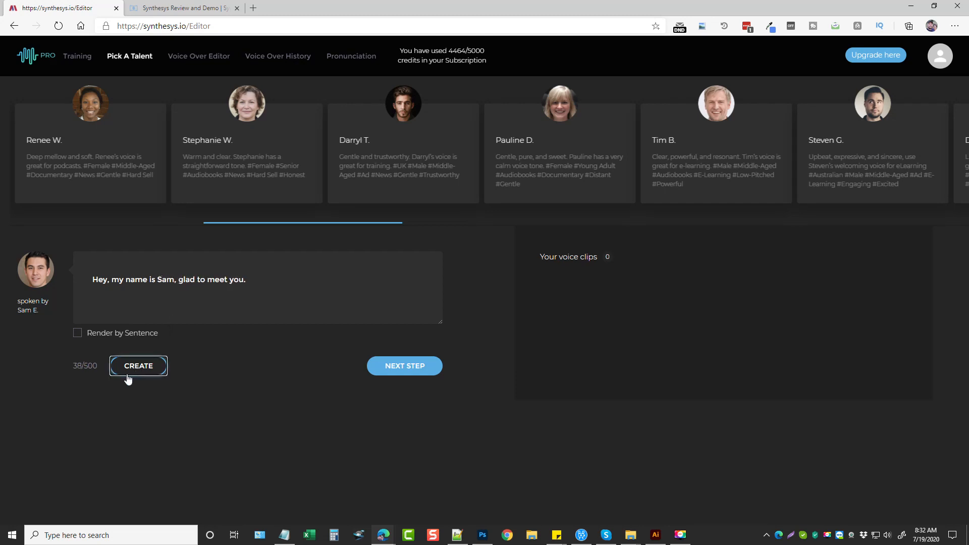
left_click(137, 366)
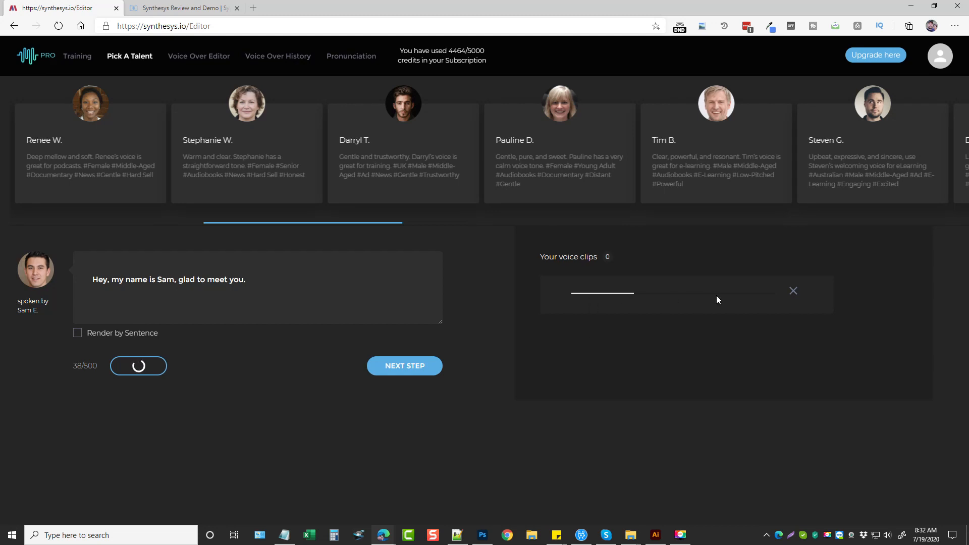
left_click(137, 365)
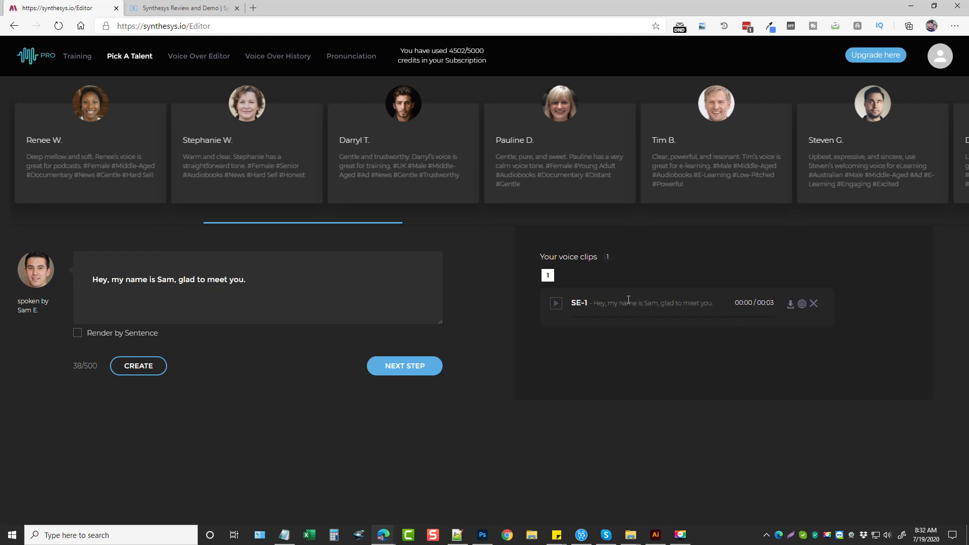
left_click(555, 303)
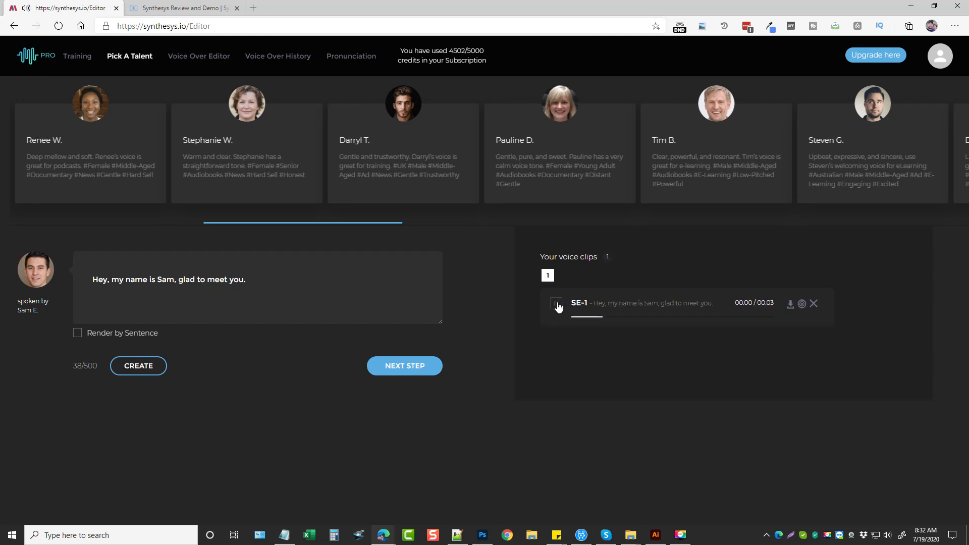
left_click(555, 304)
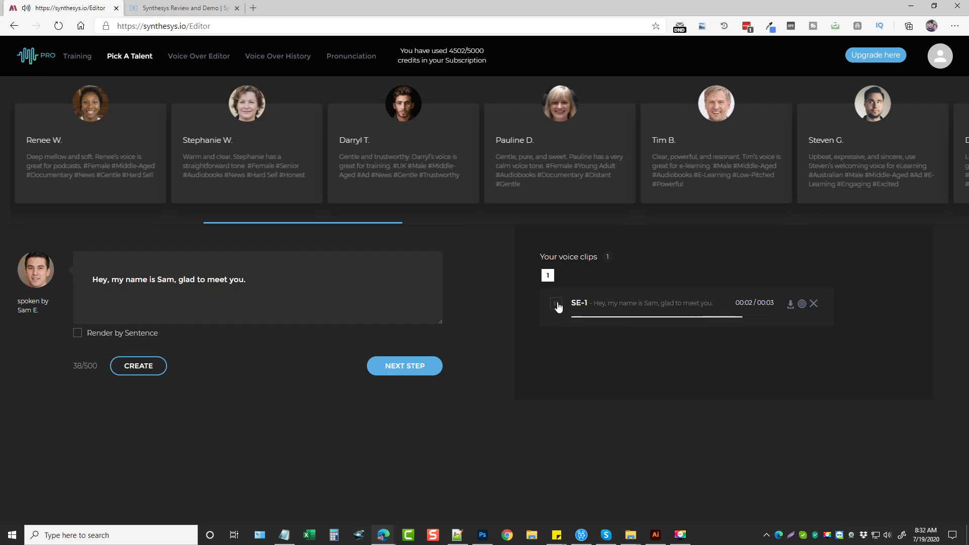
left_click(555, 303)
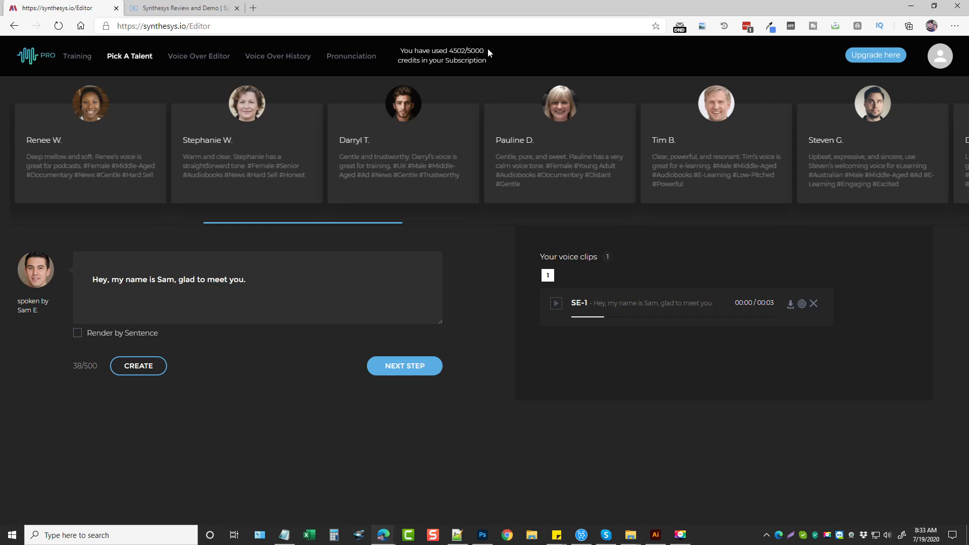
mouse_move(529, 56)
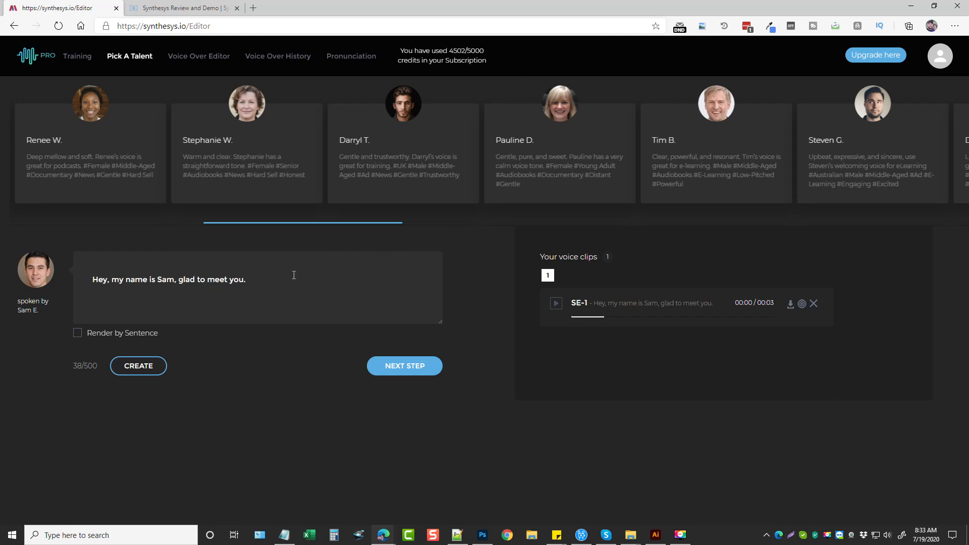
mouse_move(198, 315)
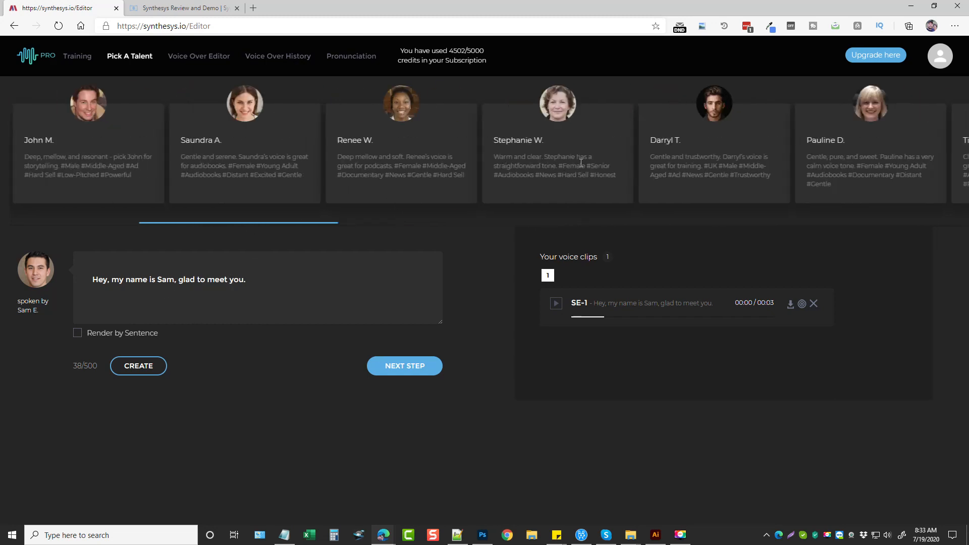
scroll("right", 3)
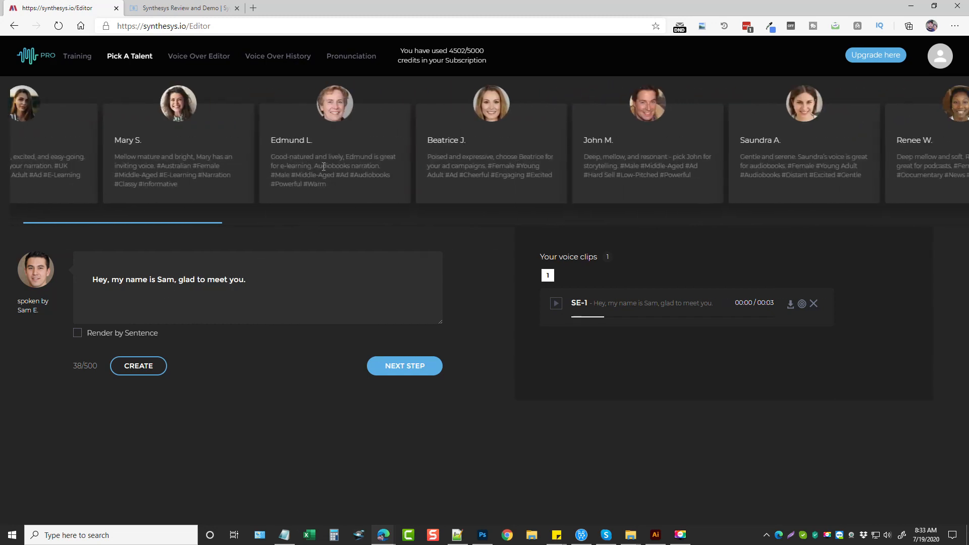
scroll("right", 3)
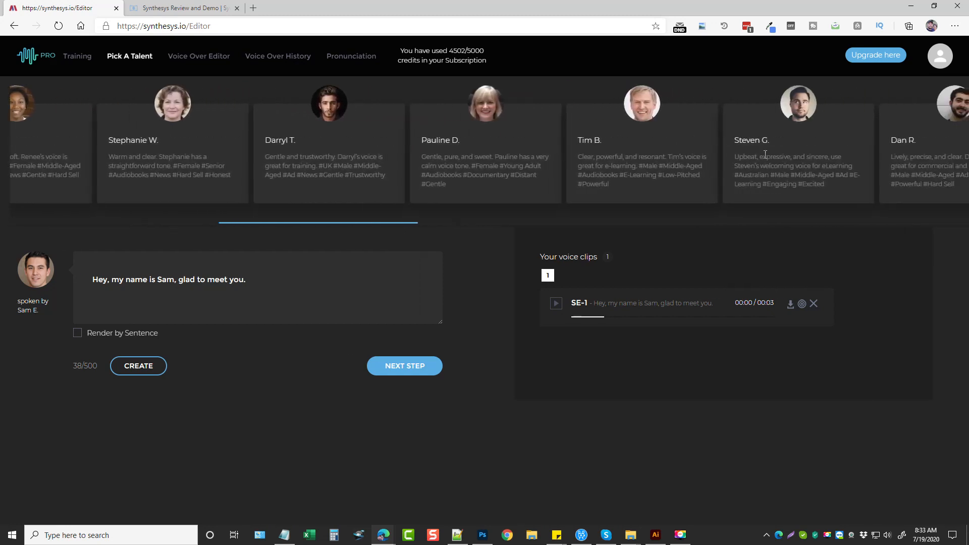
left_click(515, 102)
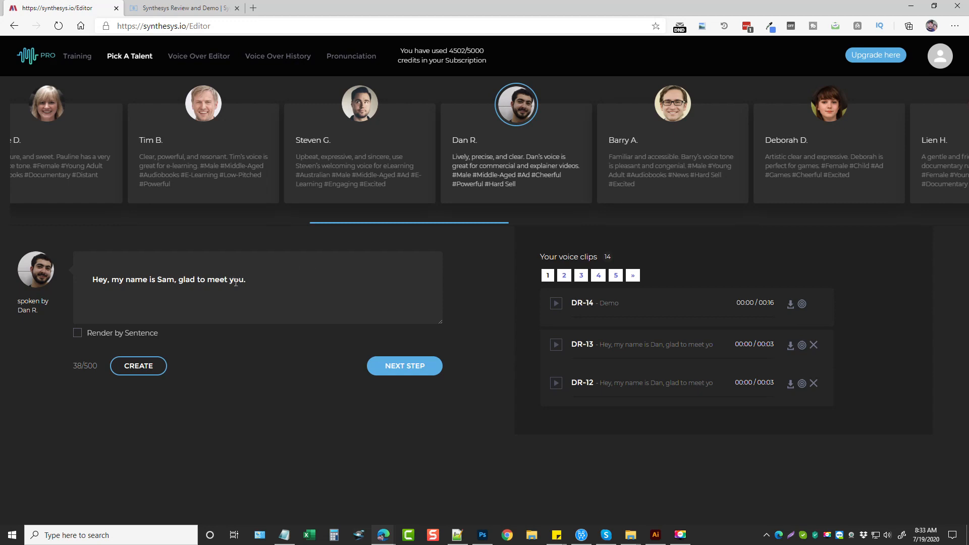
left_click(404, 365)
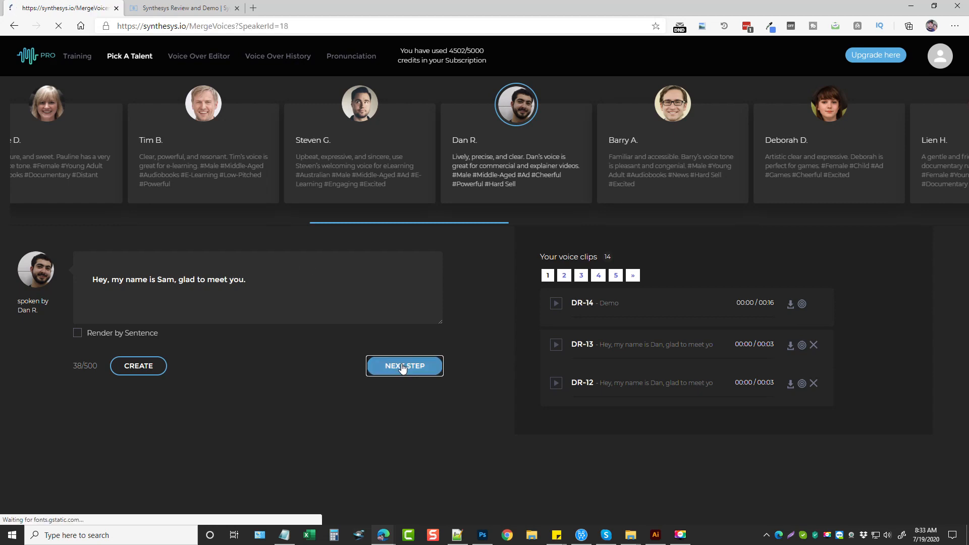
left_click(404, 366)
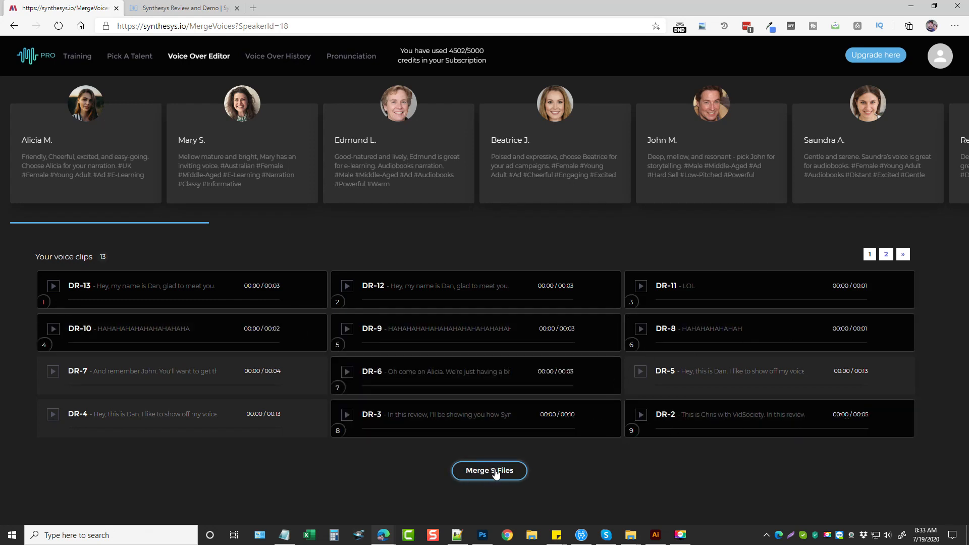
left_click(488, 470)
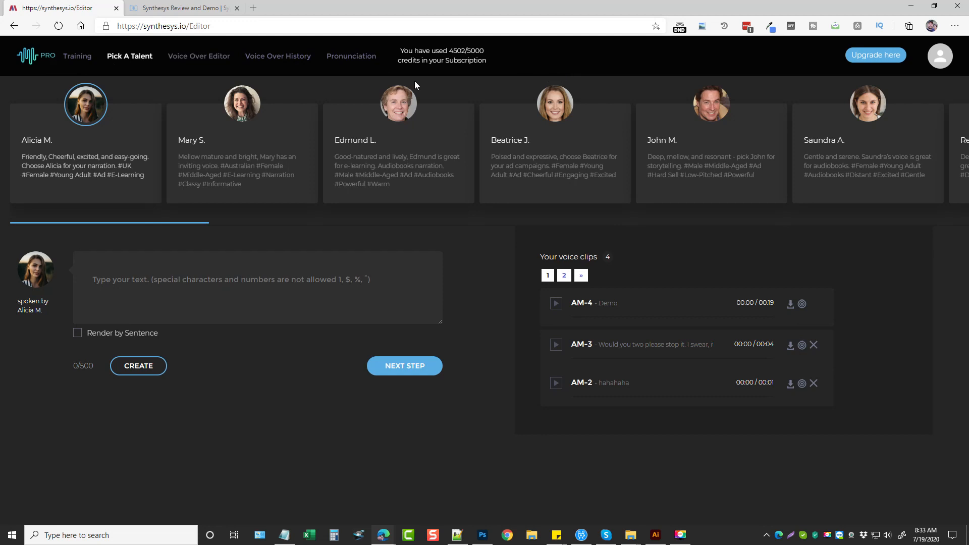
left_click(199, 56)
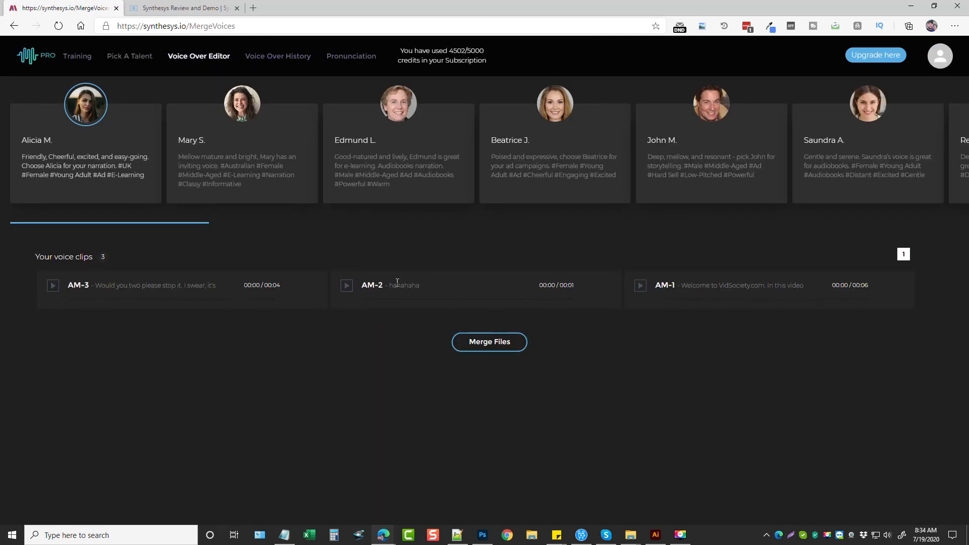
left_click(277, 55)
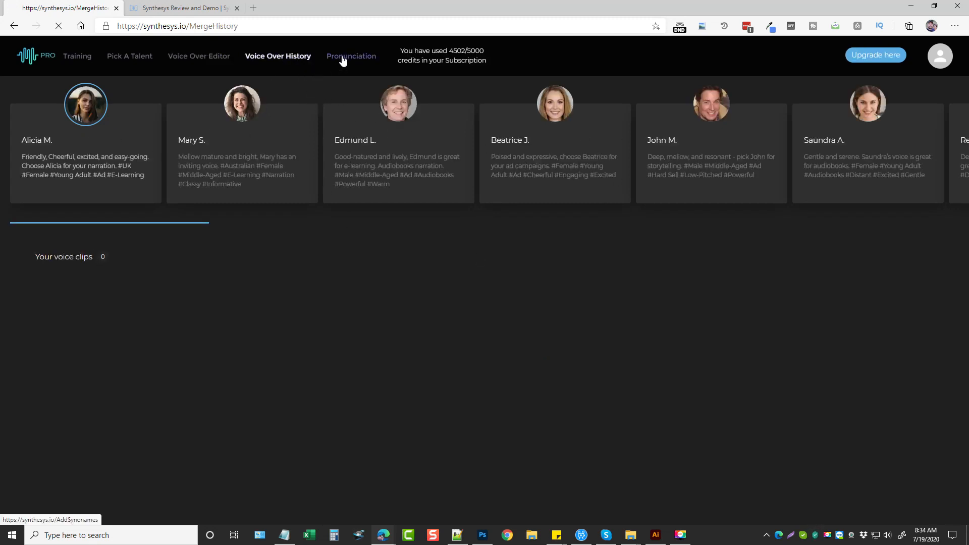
Step: View the Pronunciation word-replacement page, then the Training page with its tutorial video
left_click(350, 56)
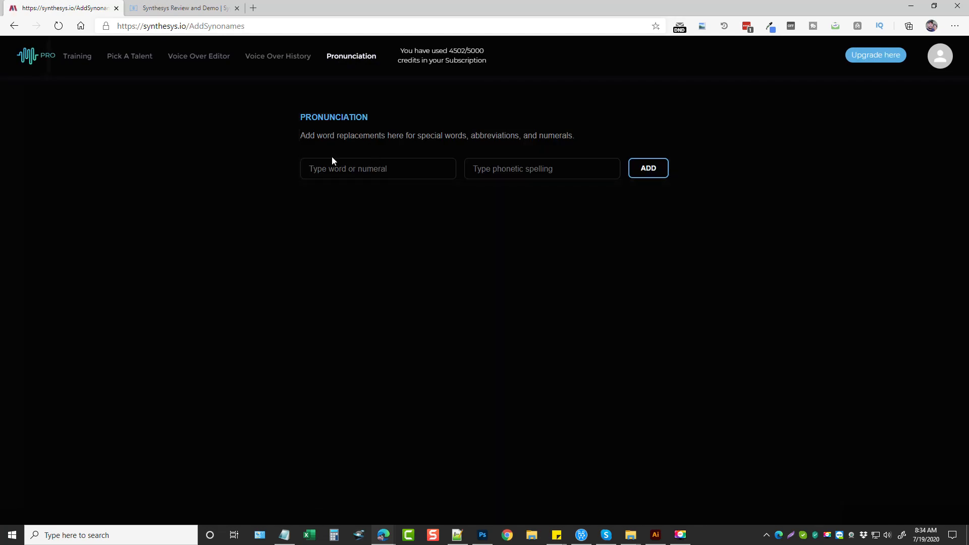
mouse_move(432, 150)
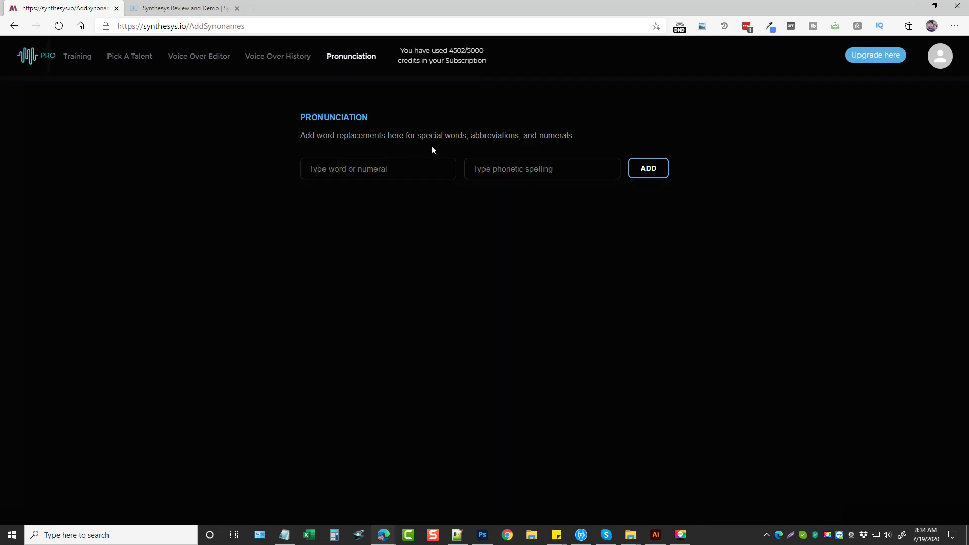
mouse_move(561, 145)
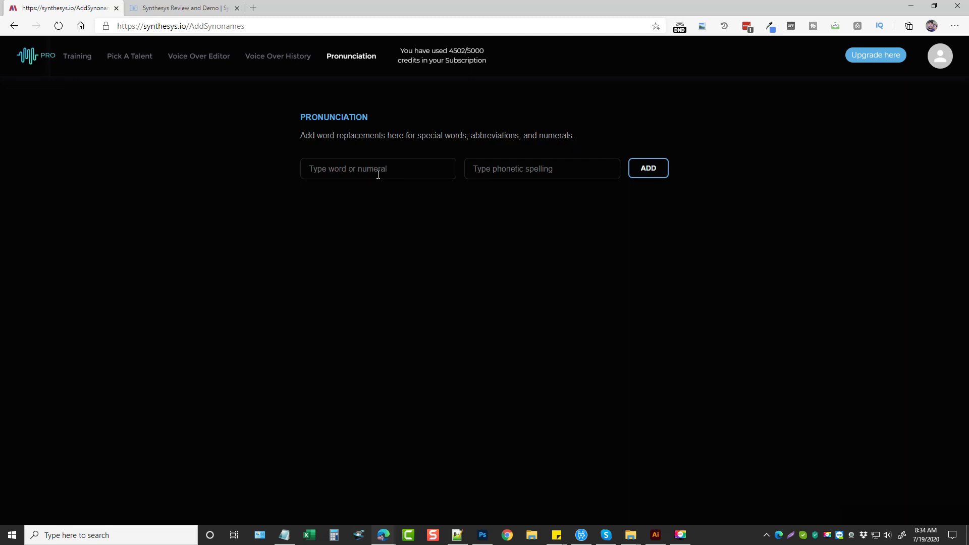
mouse_move(78, 56)
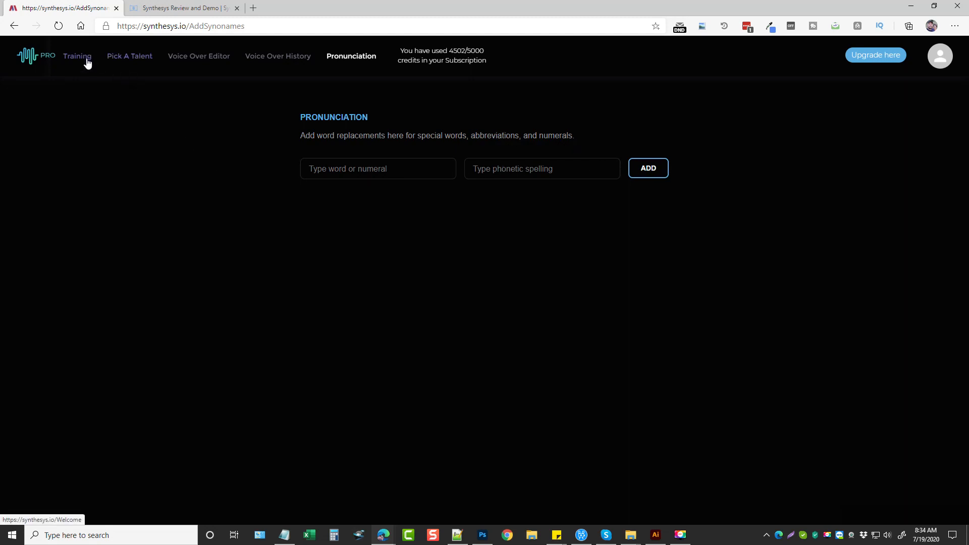
left_click(77, 56)
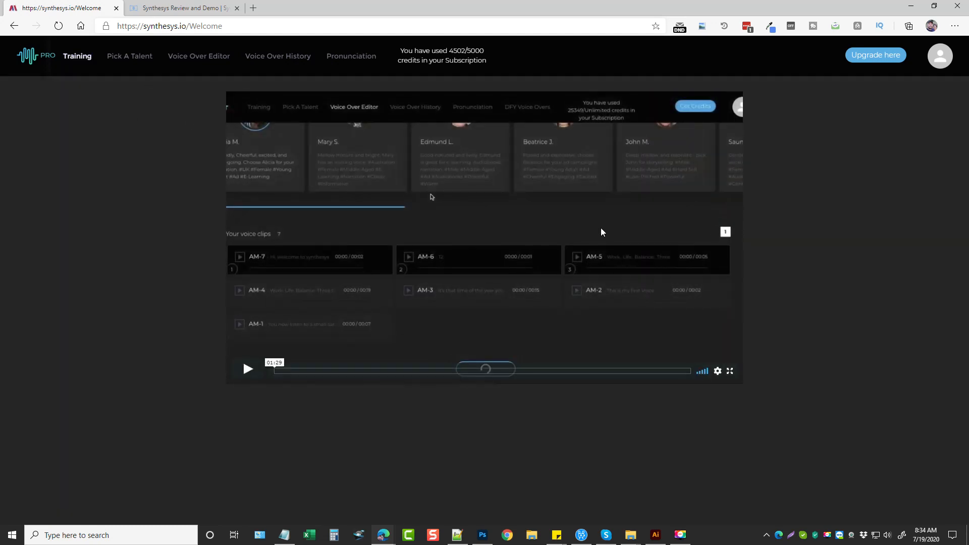
mouse_move(438, 278)
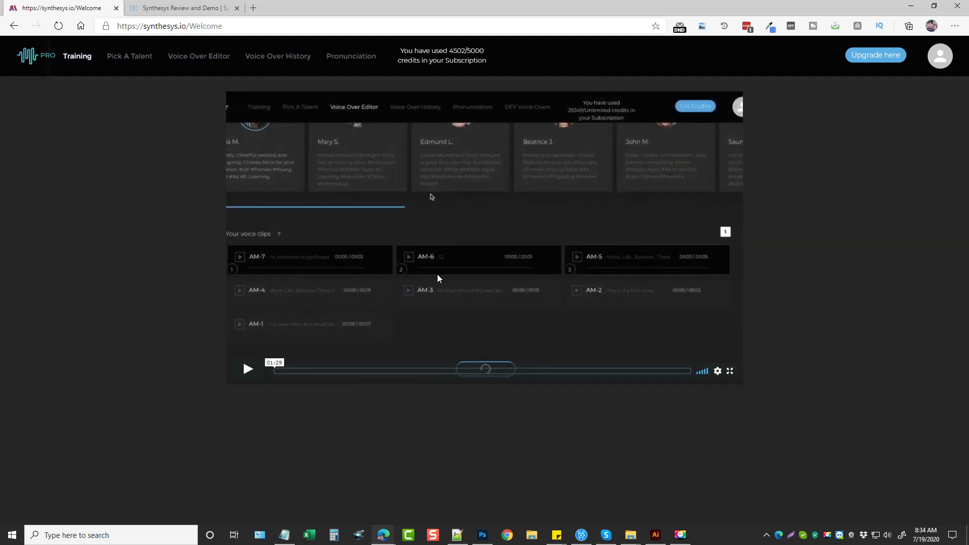
mouse_move(129, 56)
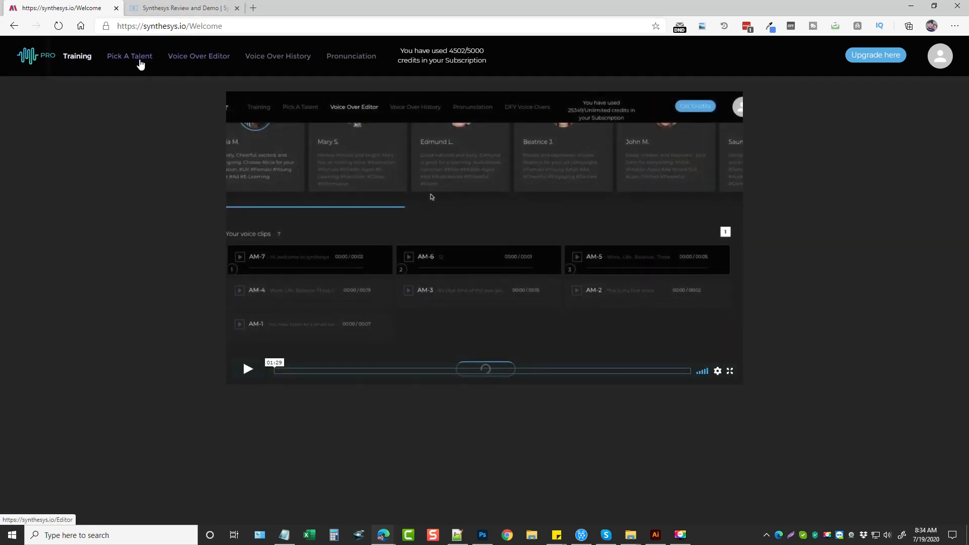
left_click(129, 55)
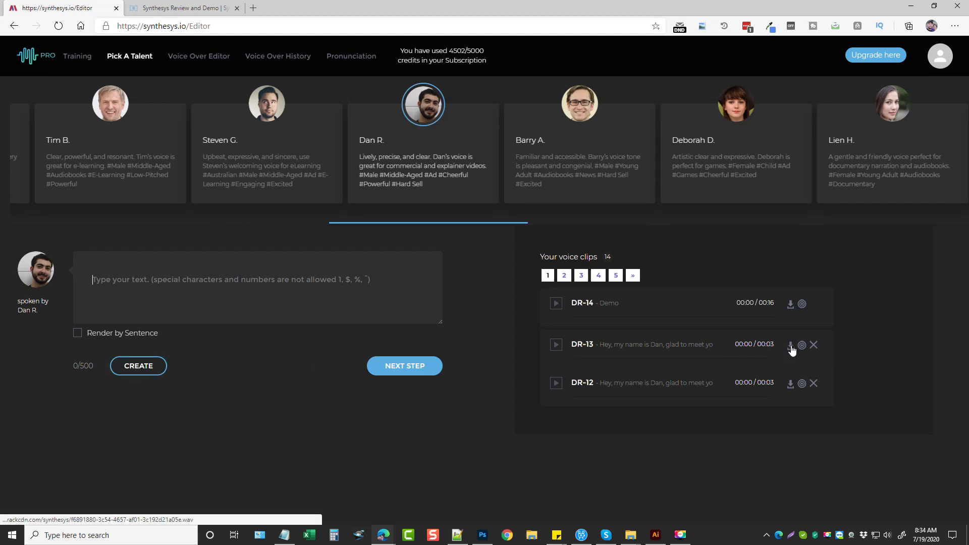
mouse_move(790, 383)
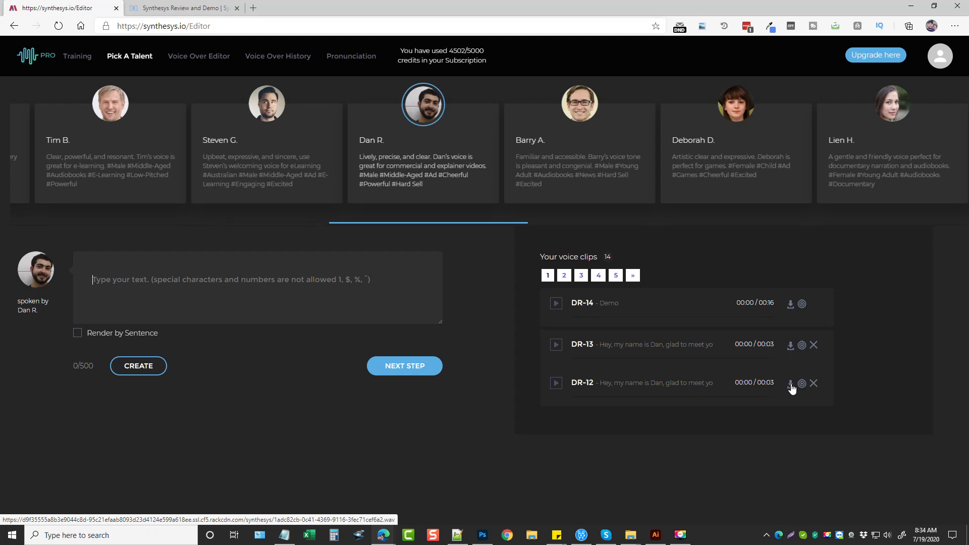
mouse_move(482, 279)
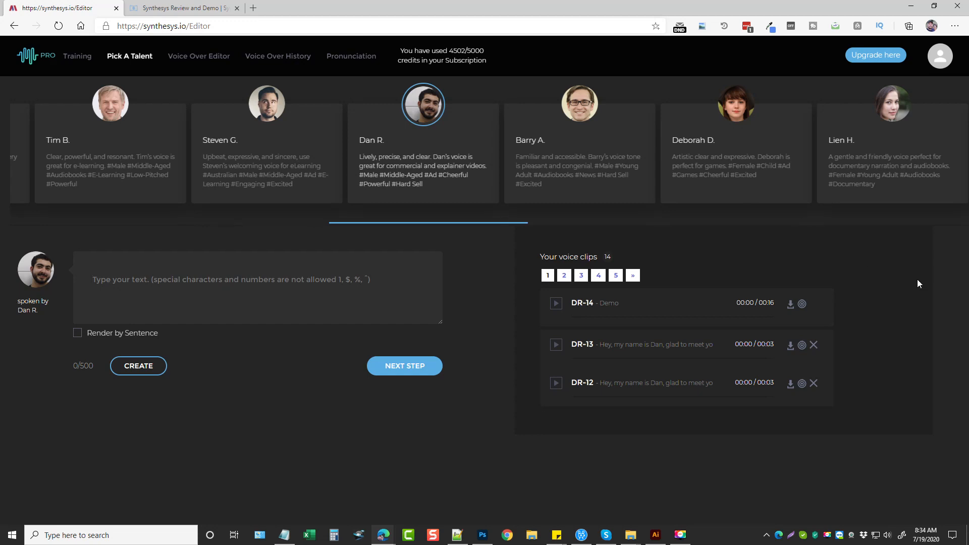
mouse_move(952, 288)
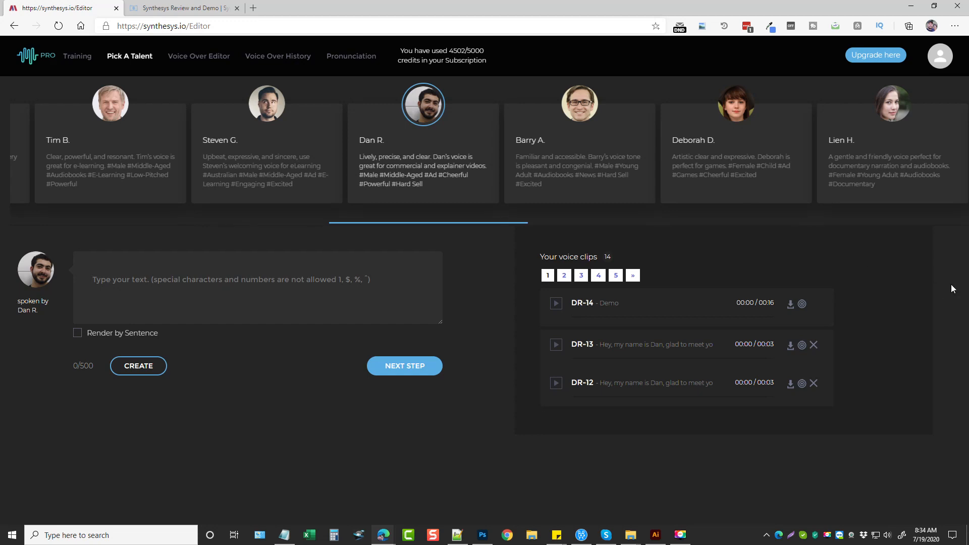